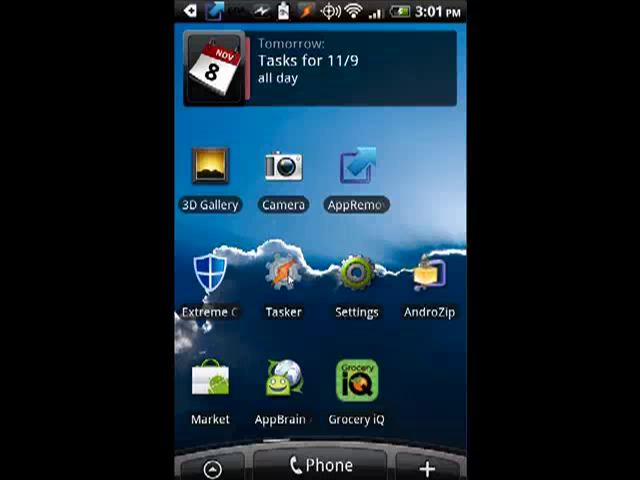
Step: Launch Tasker from the home screen to view the Flat profiles list
left_click(281, 283)
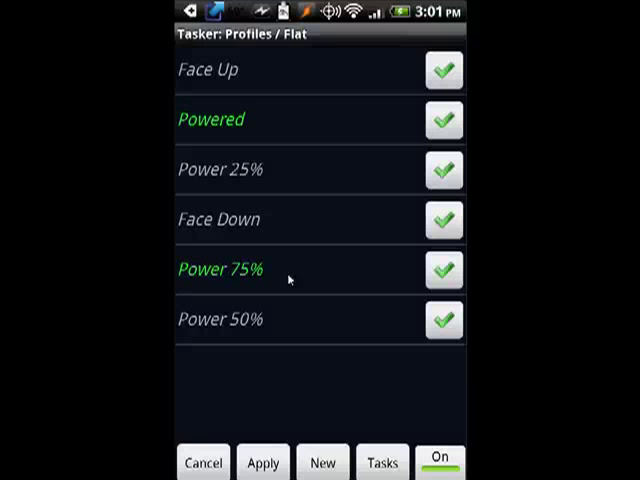
Step: Expand the Face Down profile to show its Orientation context and zero-volume task
left_click(210, 69)
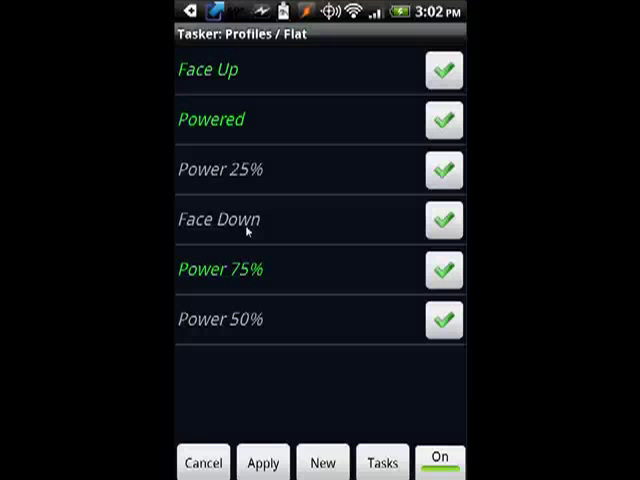
left_click(220, 219)
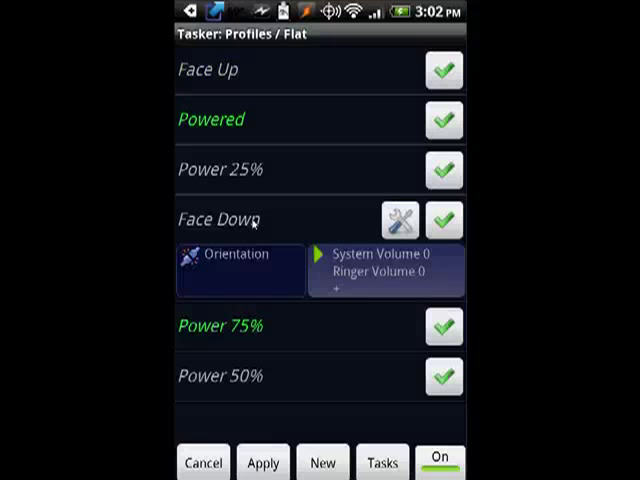
left_click(383, 270)
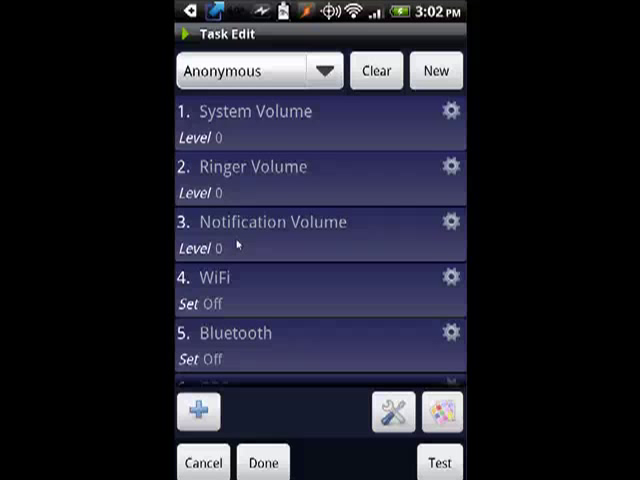
mouse_move(224, 249)
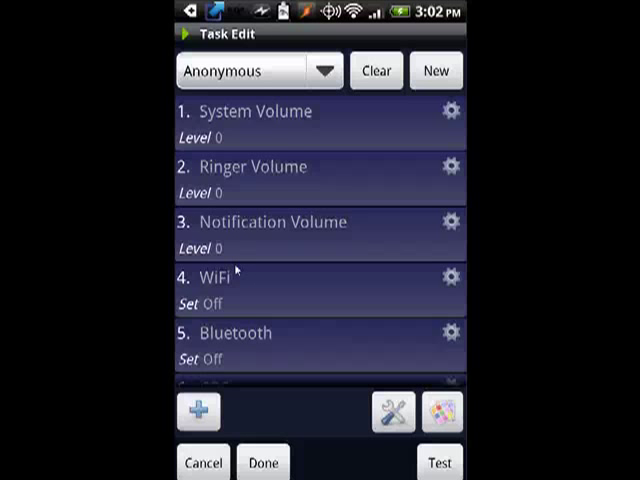
mouse_move(239, 281)
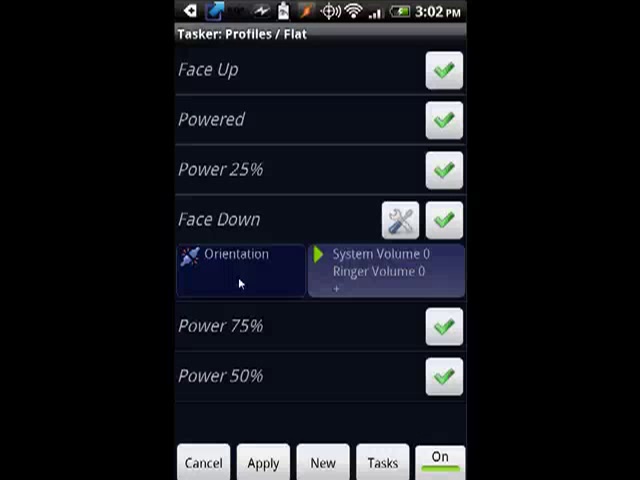
Step: Collapse the Face Down profile back to the plain six-profile list
left_click(217, 219)
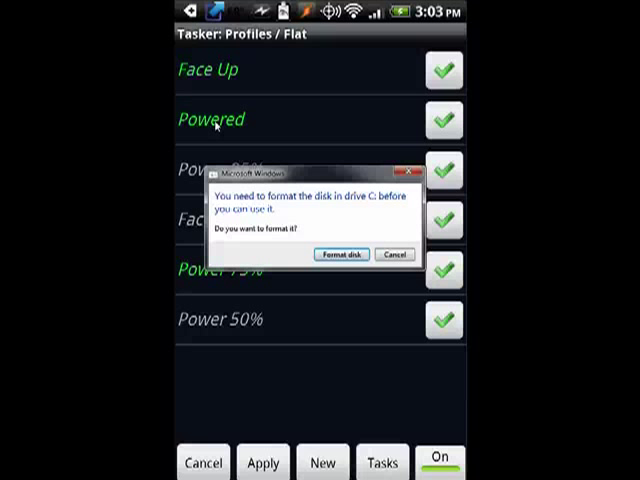
left_click(393, 254)
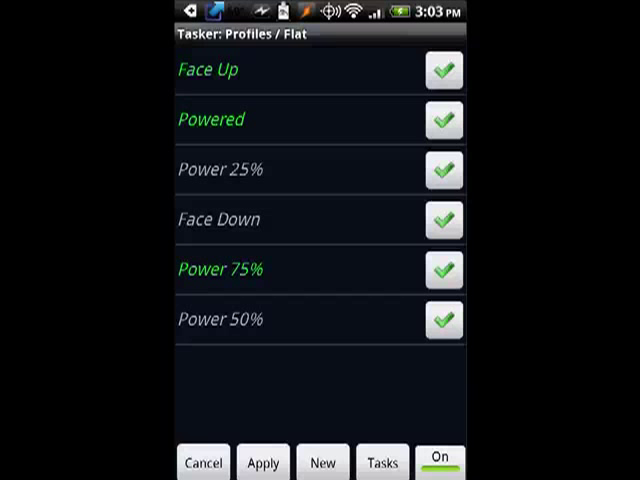
mouse_move(358, 186)
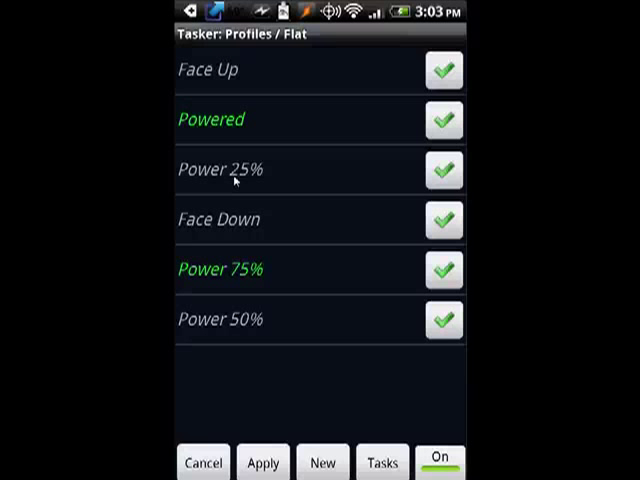
mouse_move(265, 313)
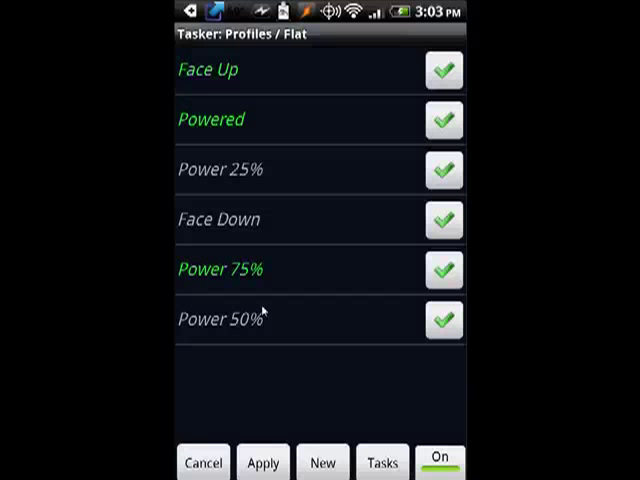
left_click(208, 69)
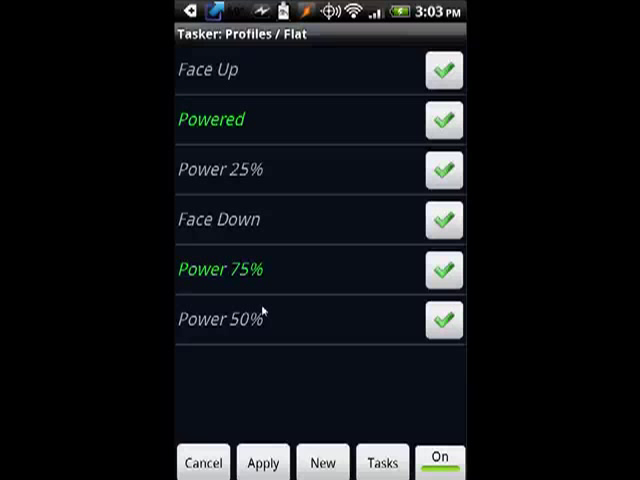
mouse_move(292, 317)
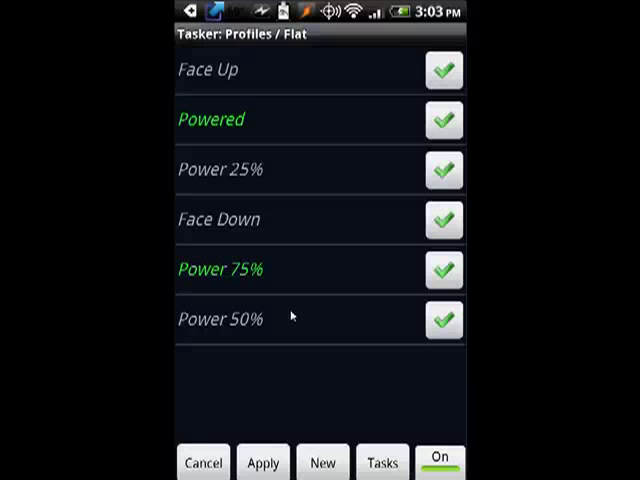